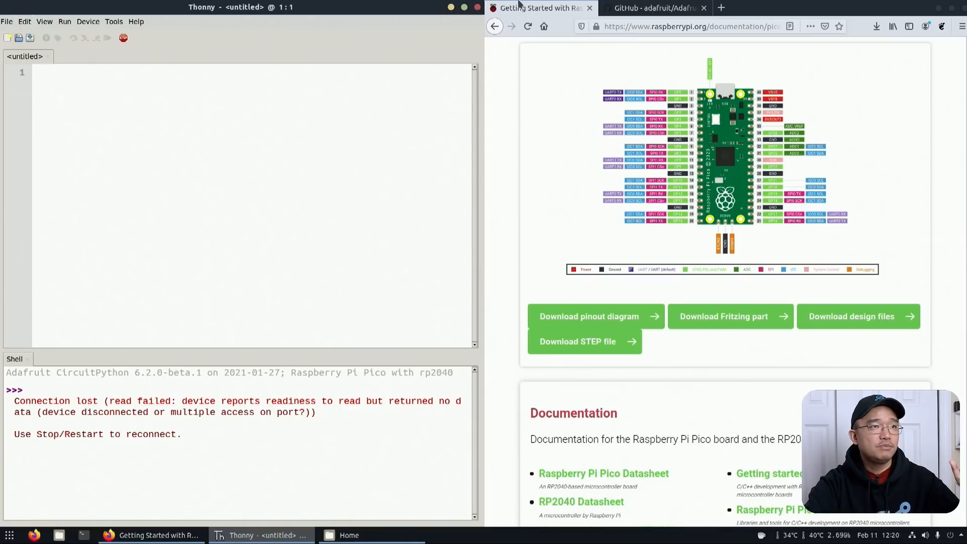
Import time, digitalio and board at the top of a new script
click(657, 8)
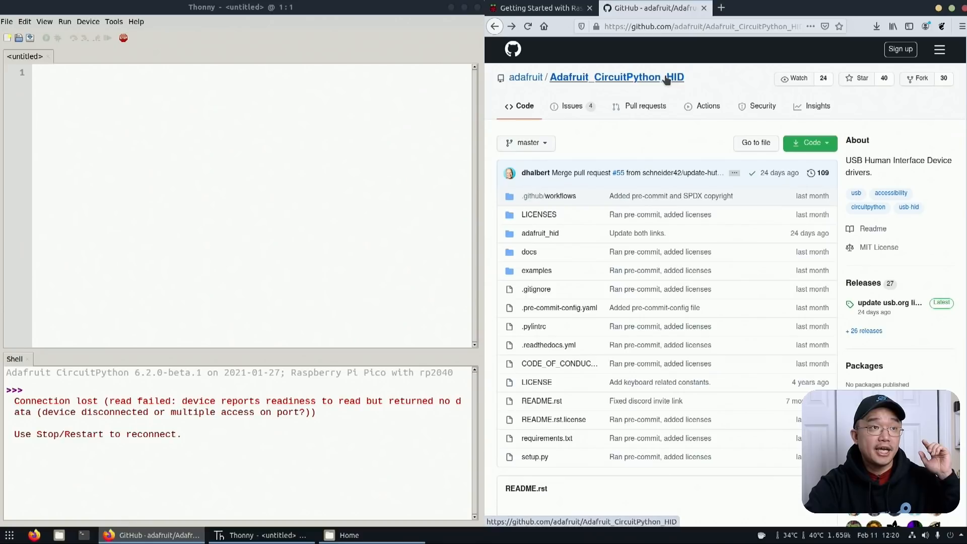
mouse_move(546, 9)
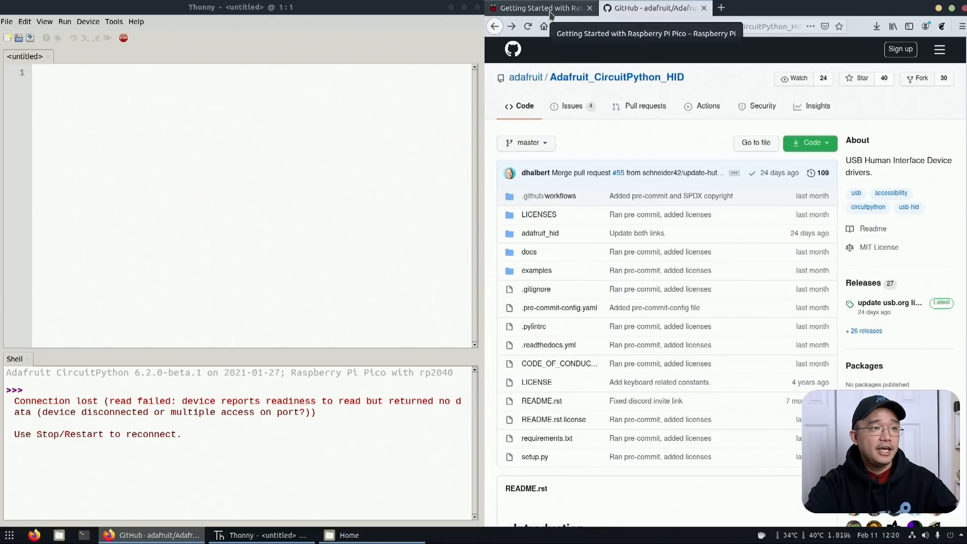
click(539, 9)
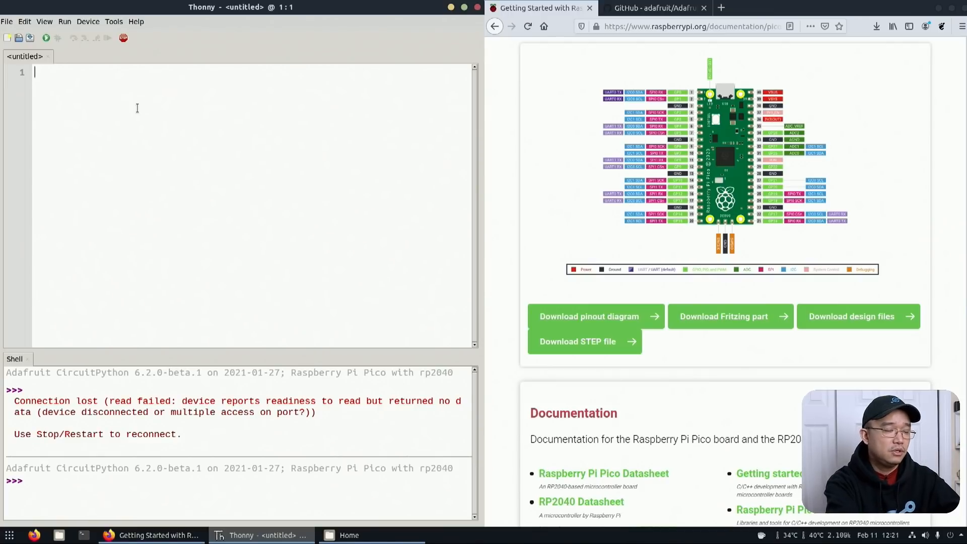
text(import time)
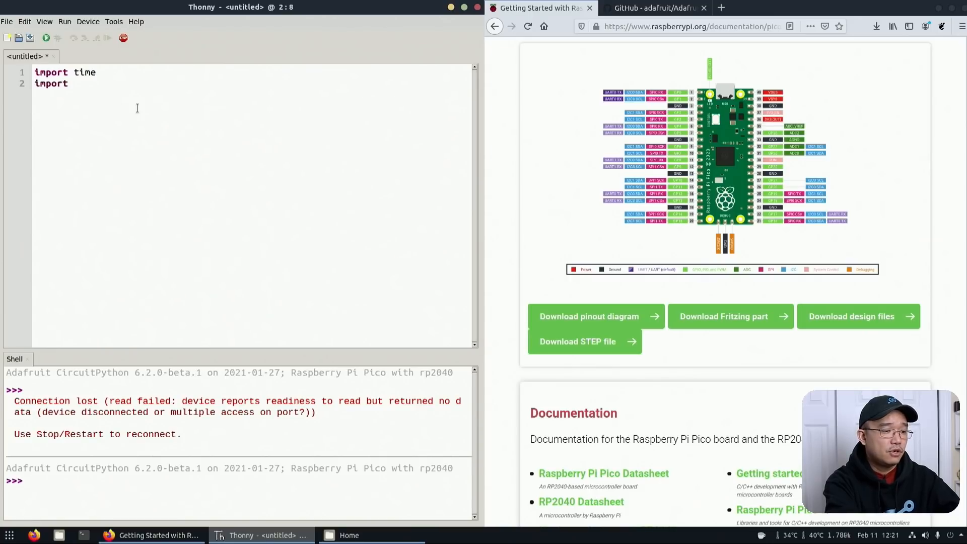
text(digitalio)
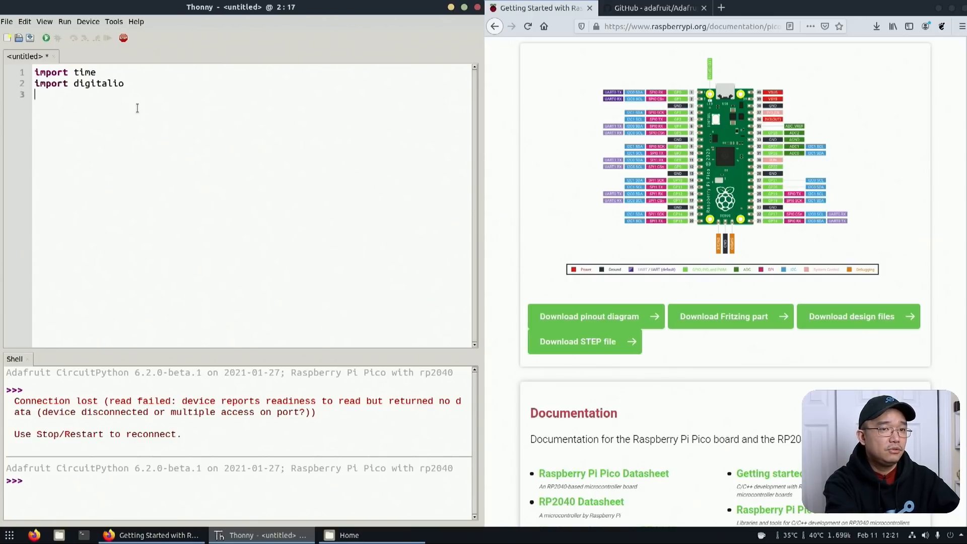
text(import board)
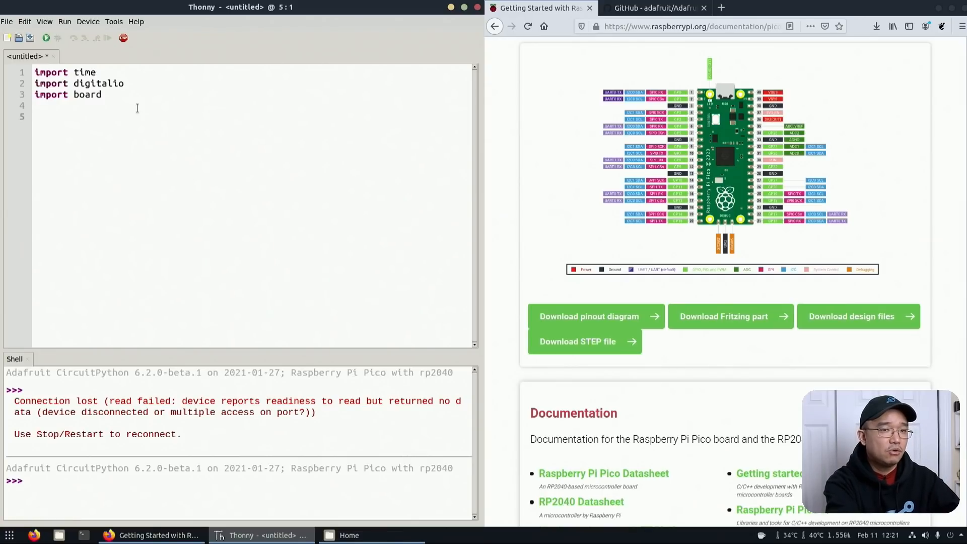
Assign board.GP15 to btn1_pin
text(btn)
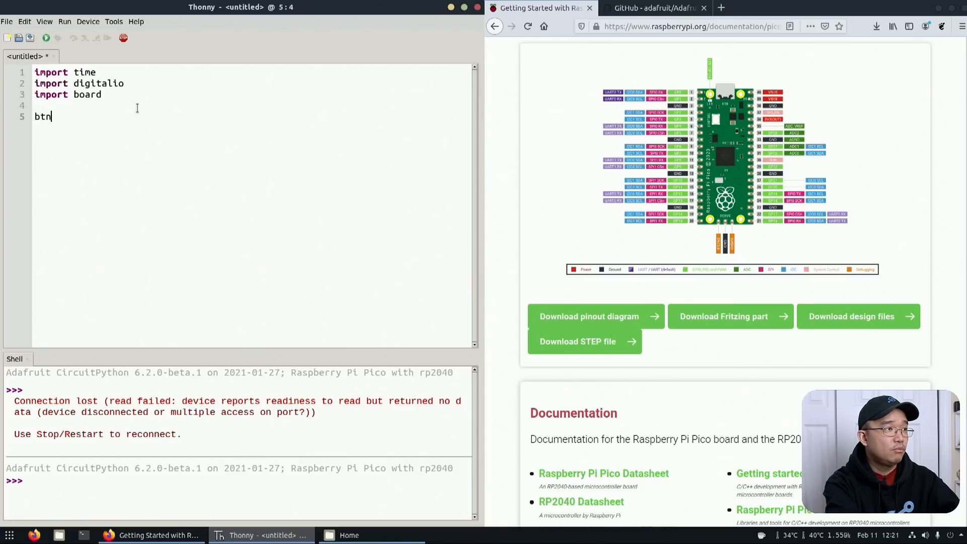
text(1_pin)
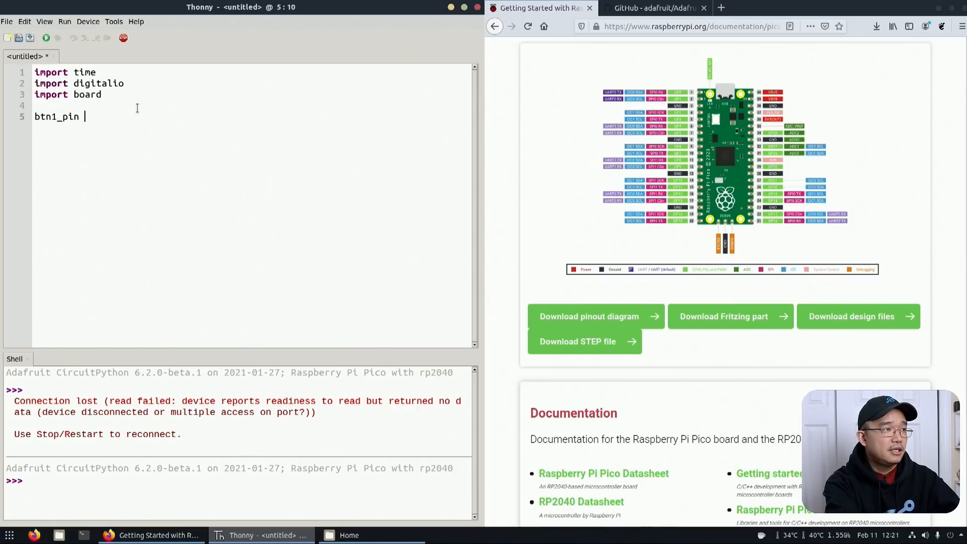
text(= board)
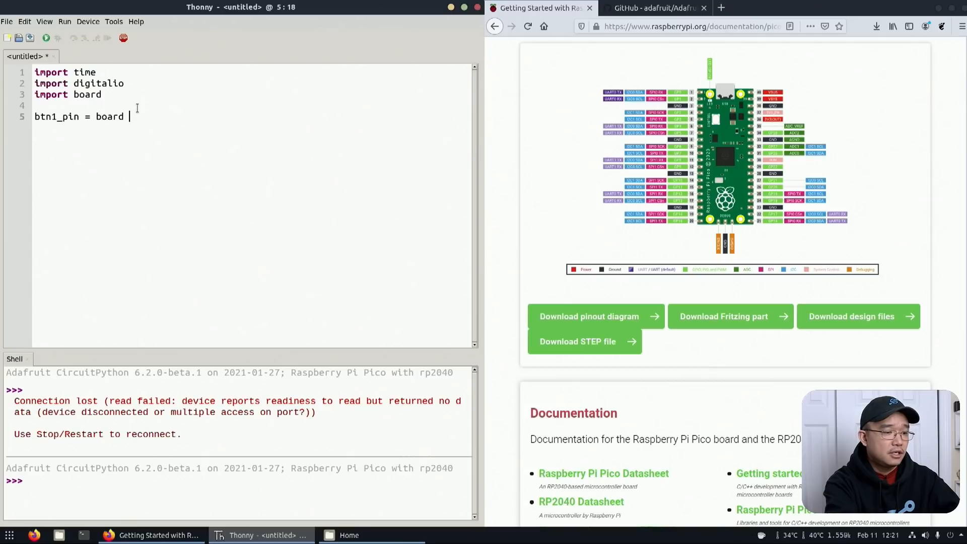
text(.GP)
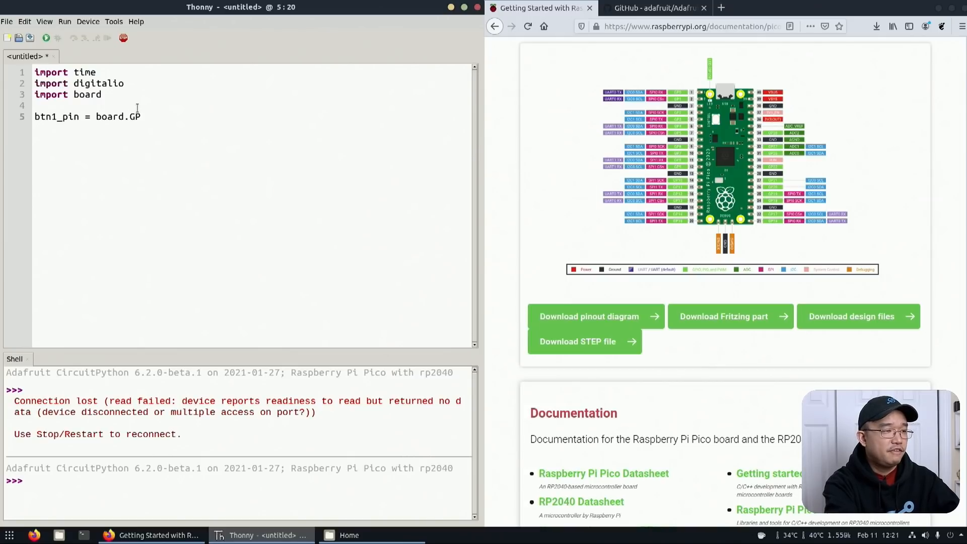
text(15)
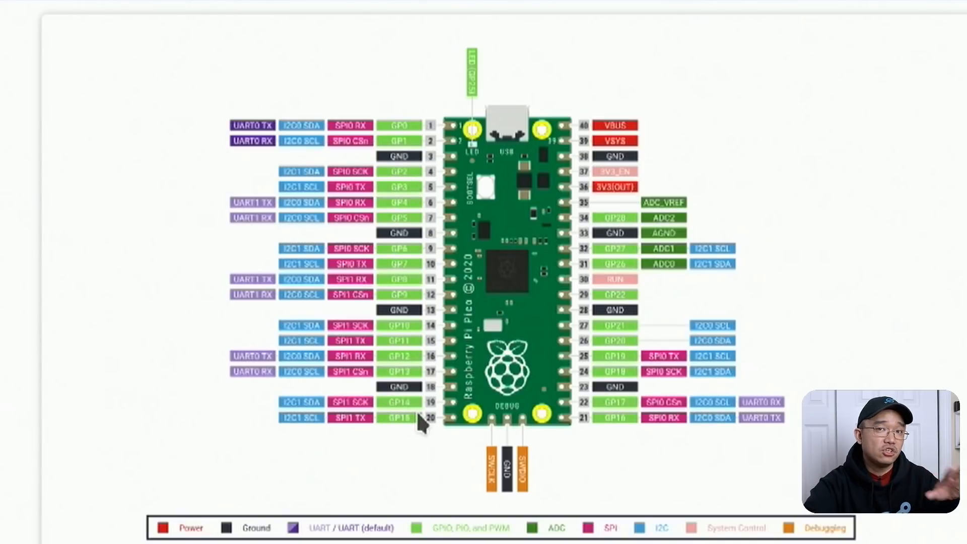
mouse_move(456, 426)
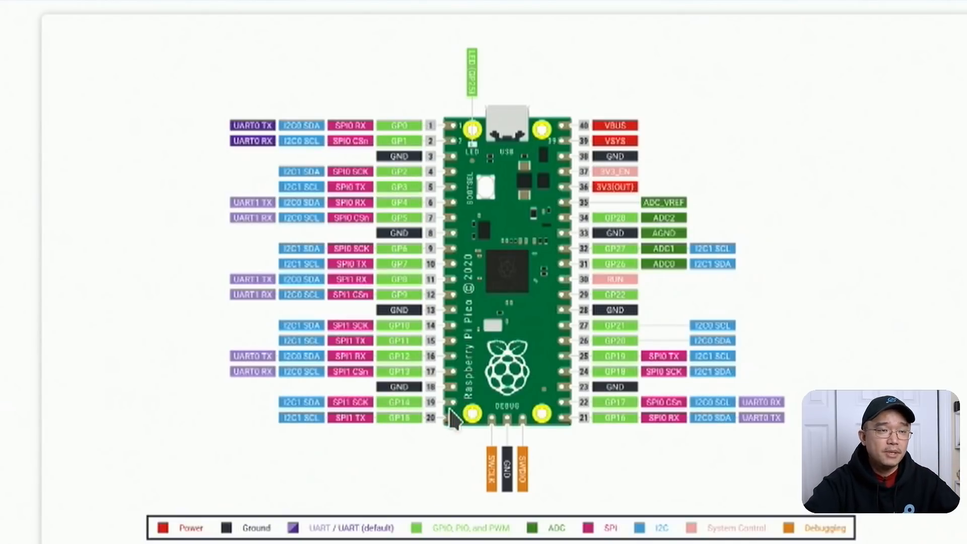
mouse_move(589, 297)
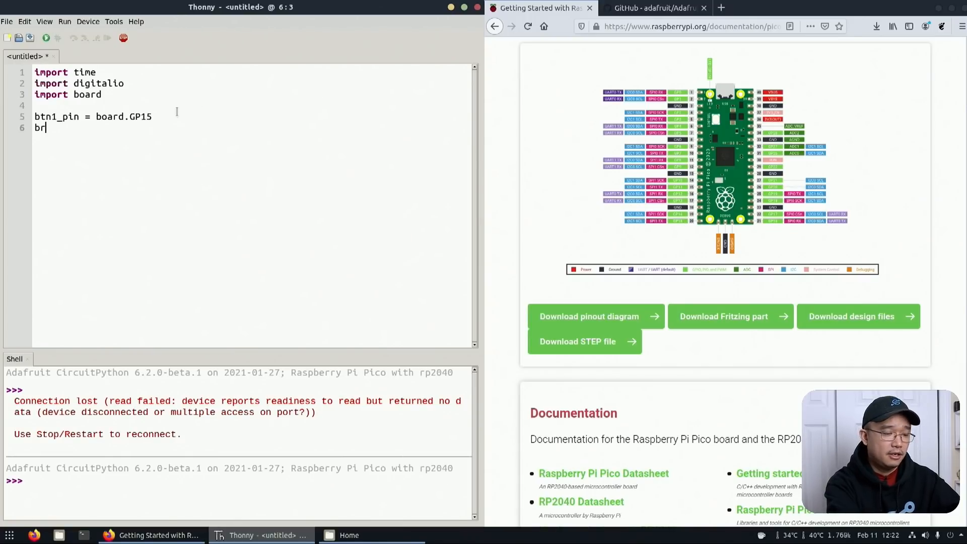
Fix the typo and add btn = digitalio.DigitalInOut() on its own line
key(BackSpace)
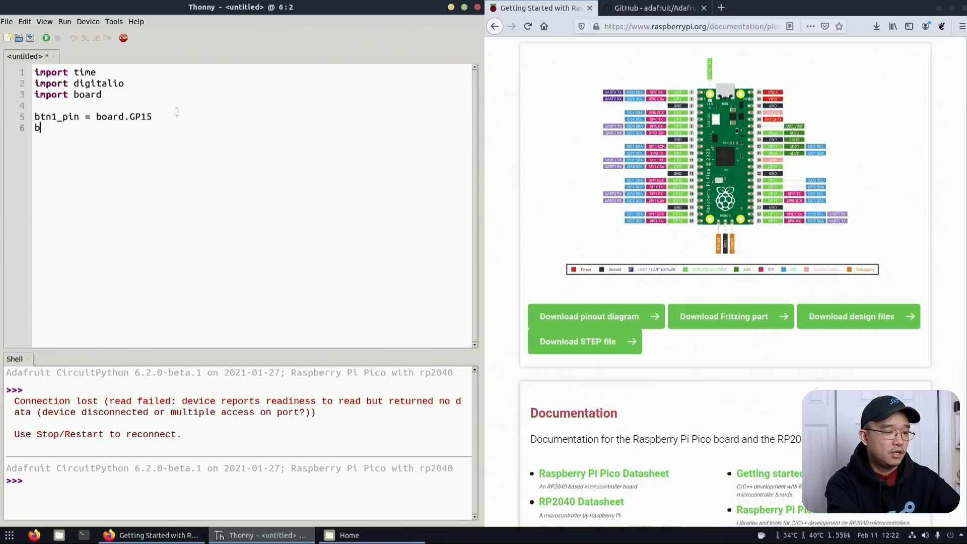
text(tn =)
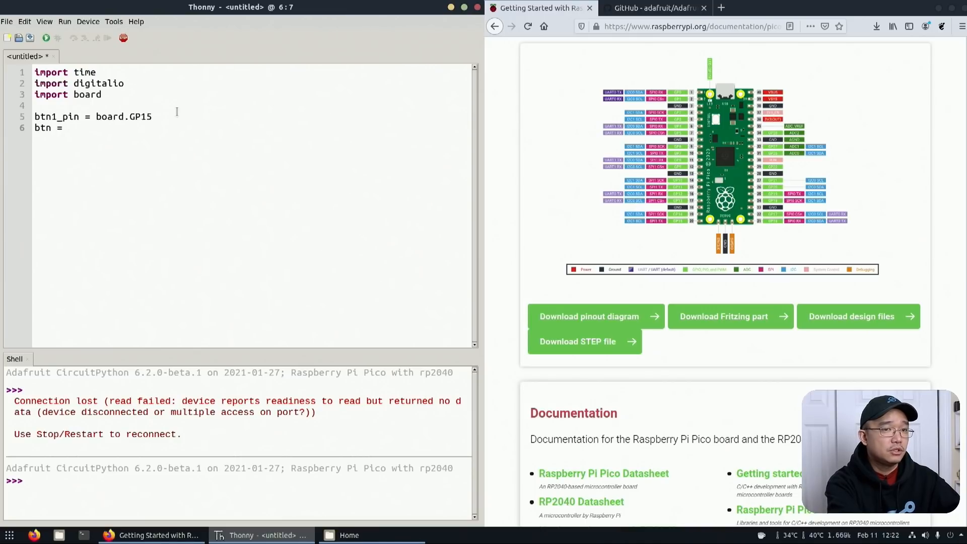
text(digitalio.)
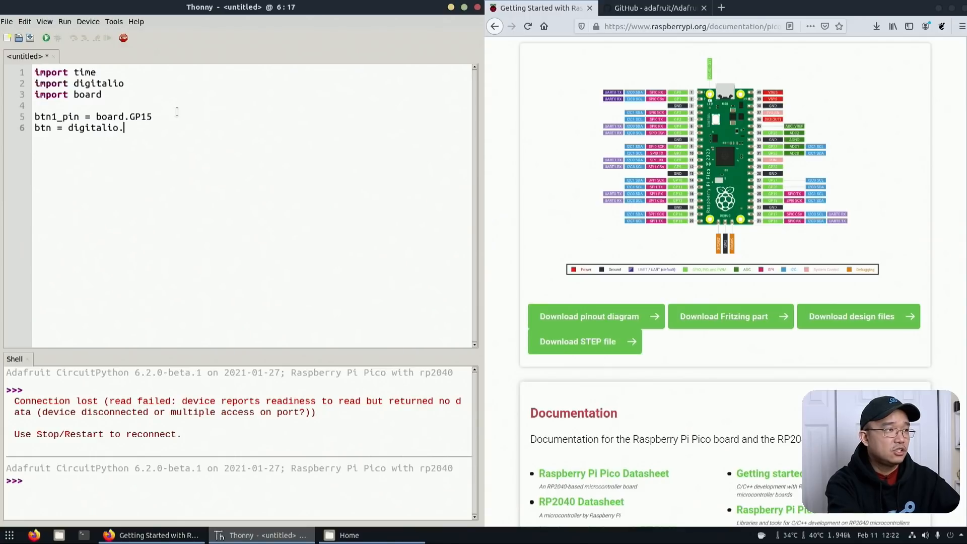
text(DigitalIO)
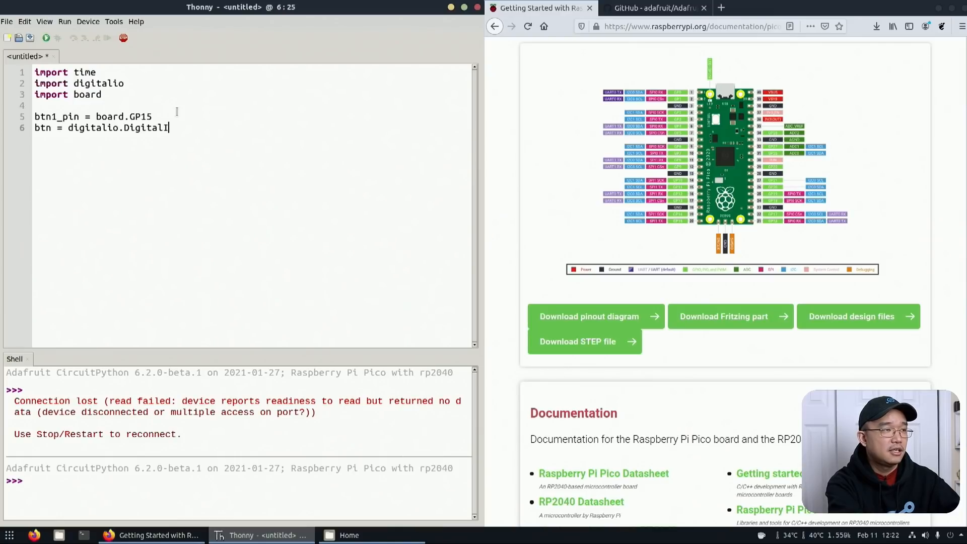
text(nOut()
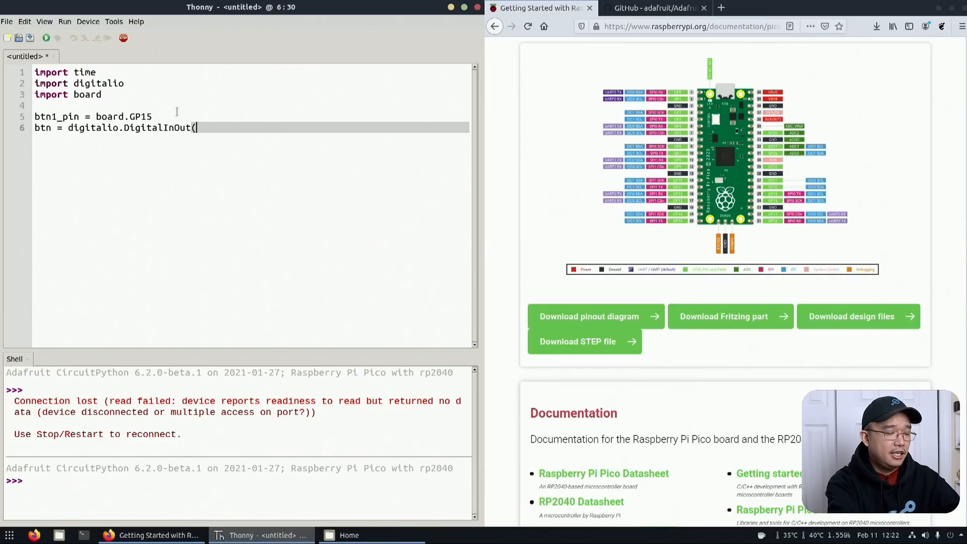
text(bnt)
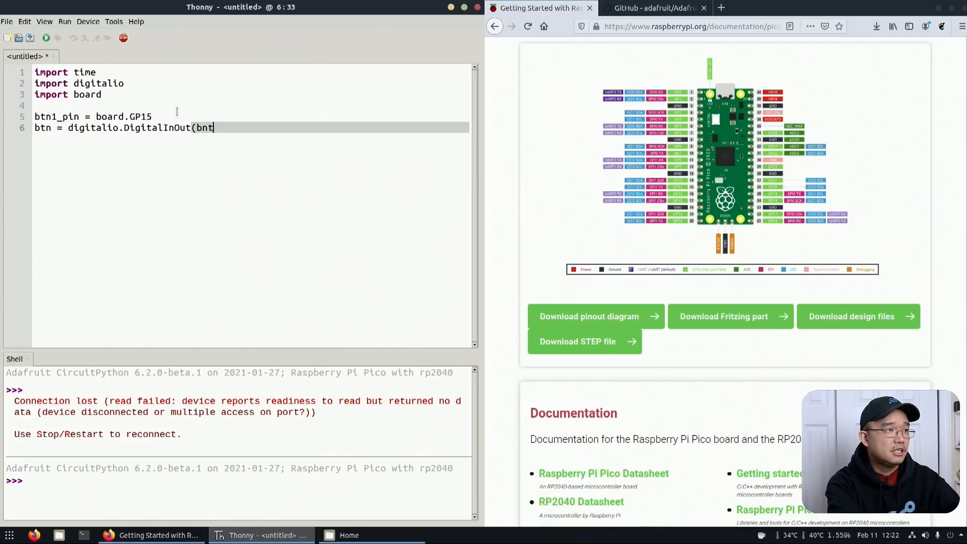
text(btn1)
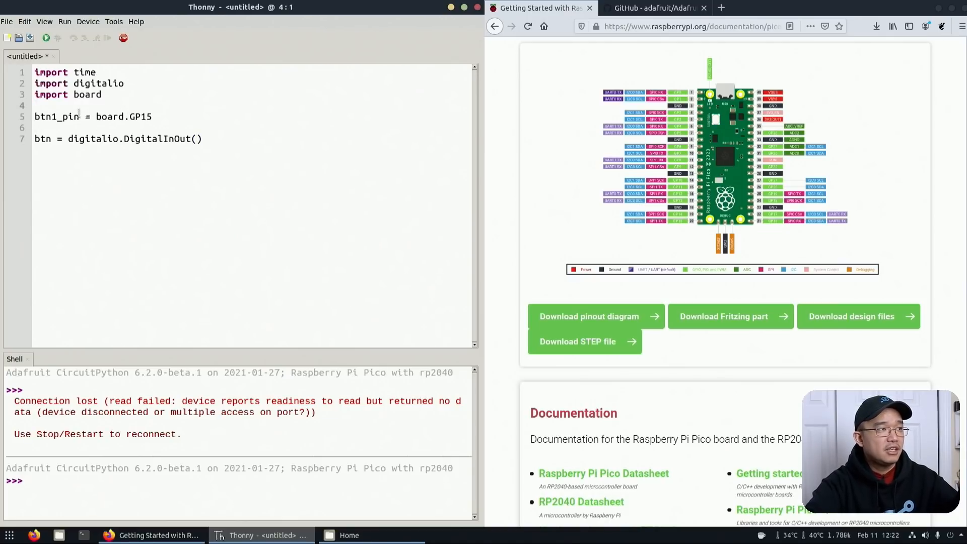
Pass btn1_pin into DigitalInOut and name the object btn1
click(74, 116)
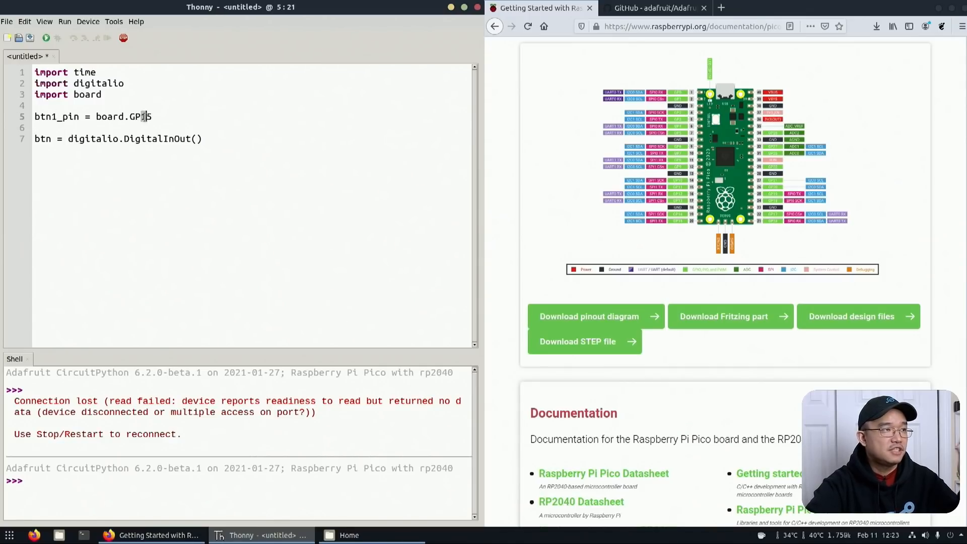
text(btn1_p)
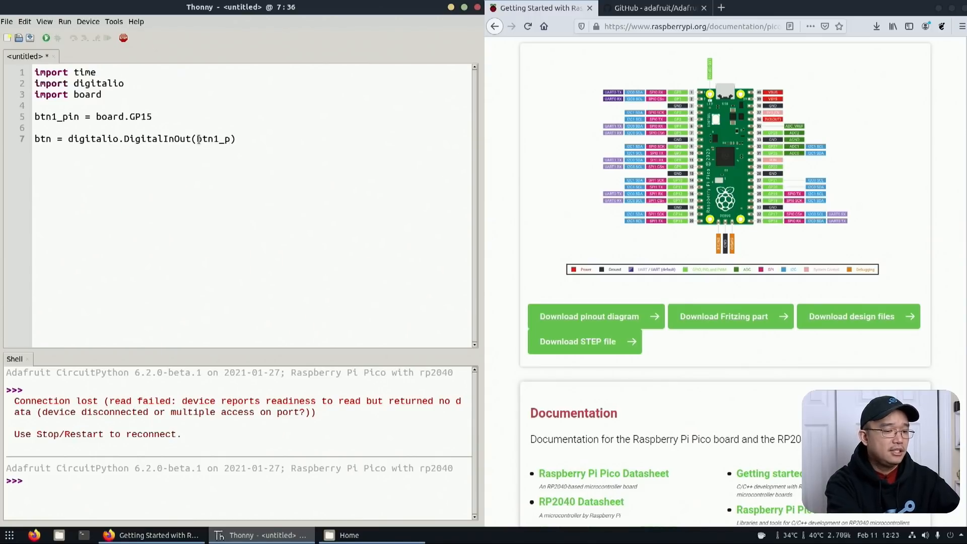
text(in)
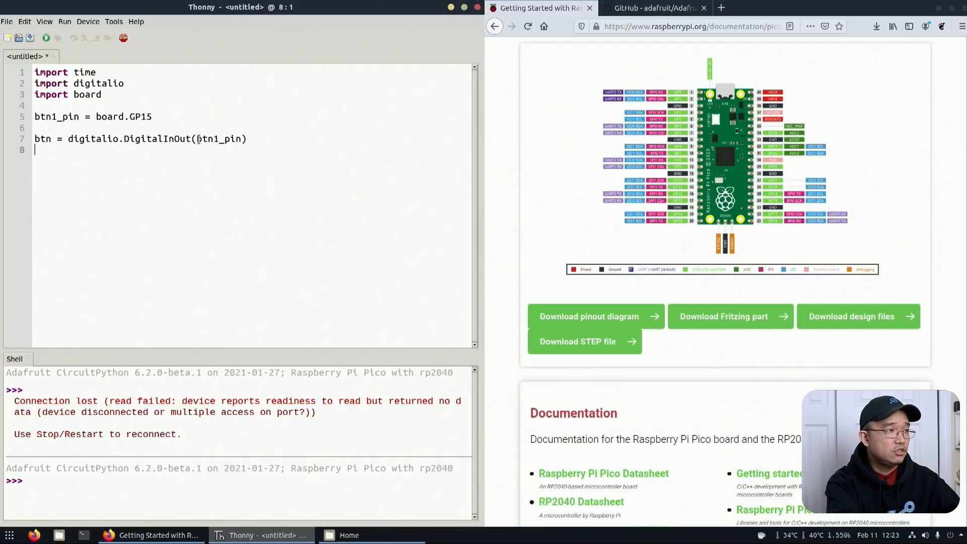
text(btn1)
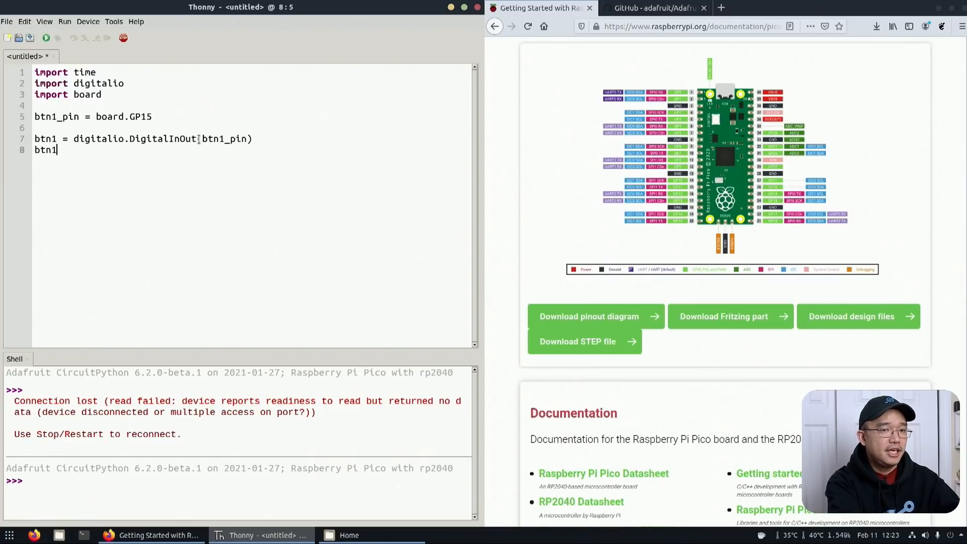
Set btn1.direction to digitalio.Direction.INPUT on line 8
text(.direction = di)
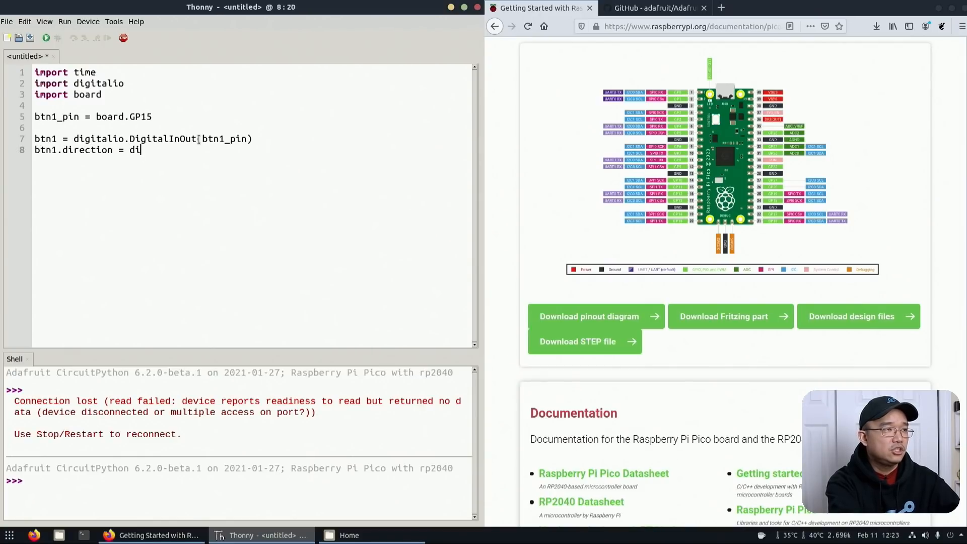
text(gitalio.)
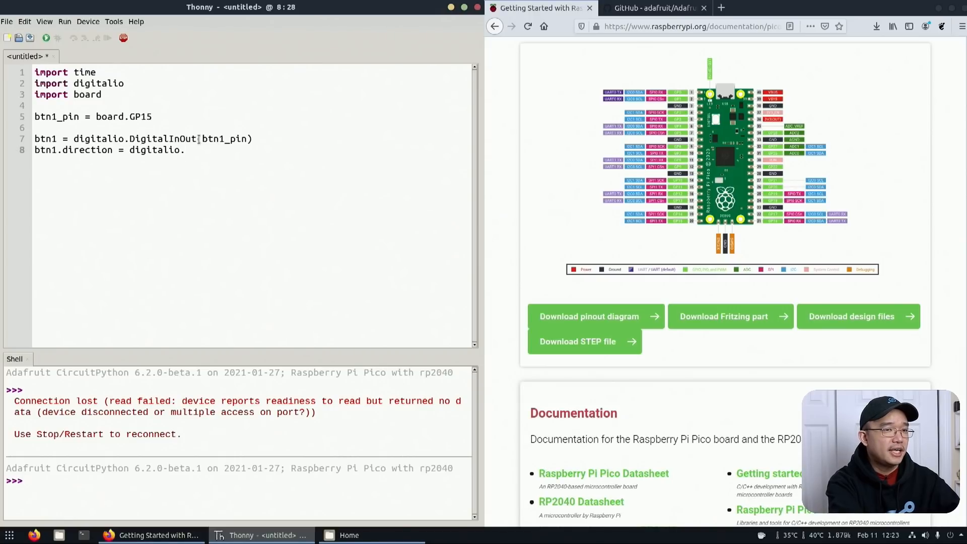
text(Direction)
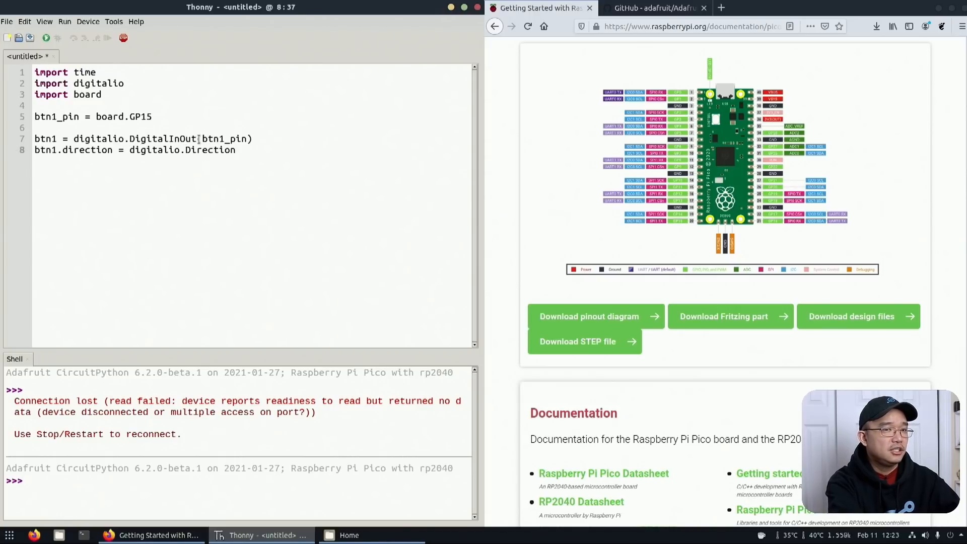
text(.INPUT)
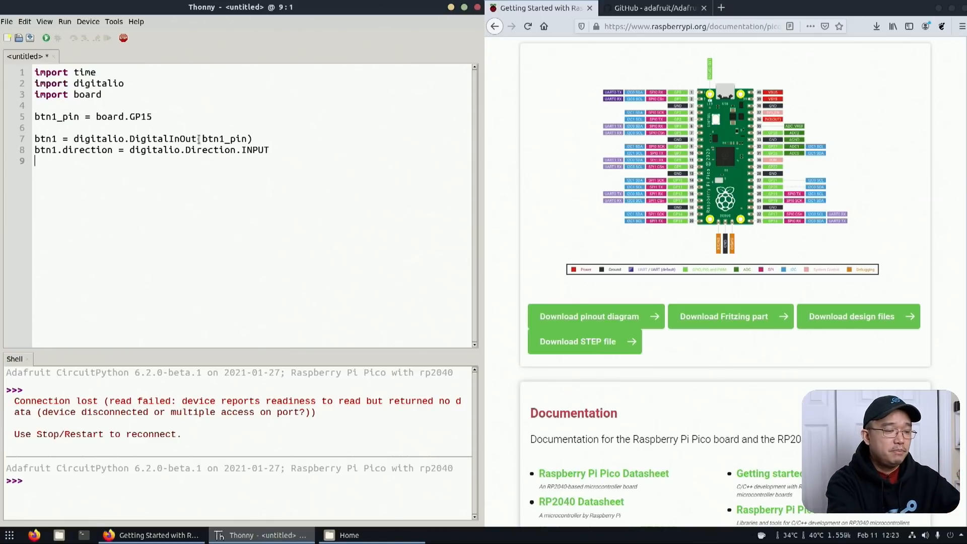
Write btn1.pull = digitalio.Pull.DOWN on line 9
text(btn1.P)
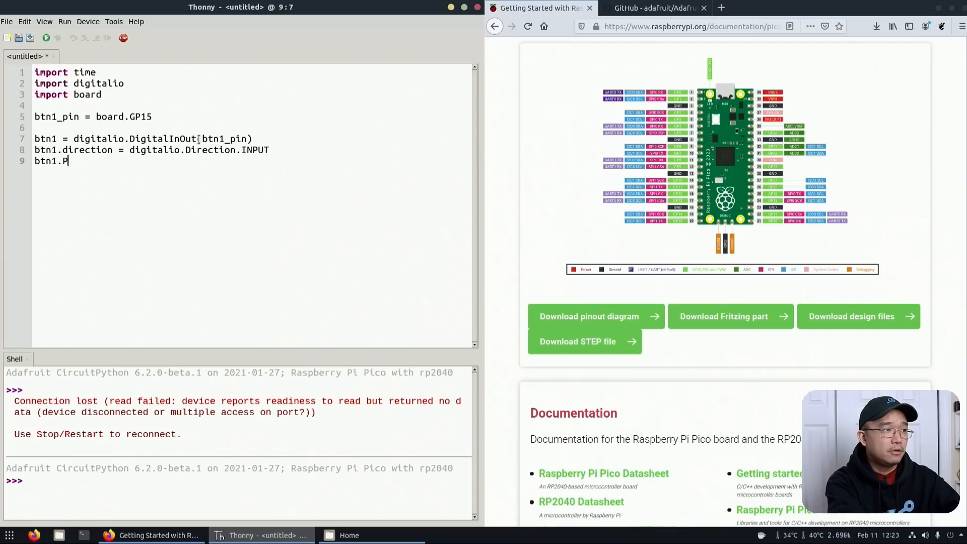
text(ull =)
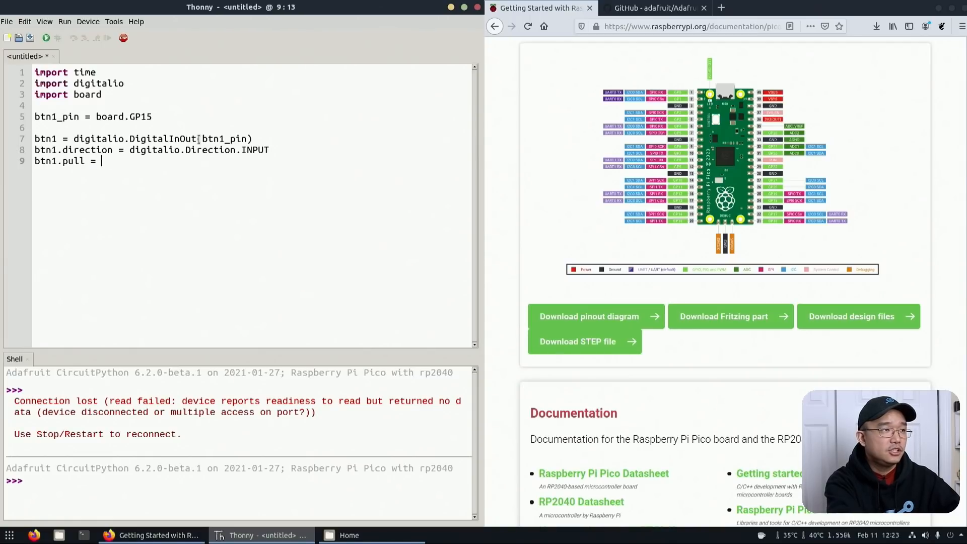
text(digitalio)
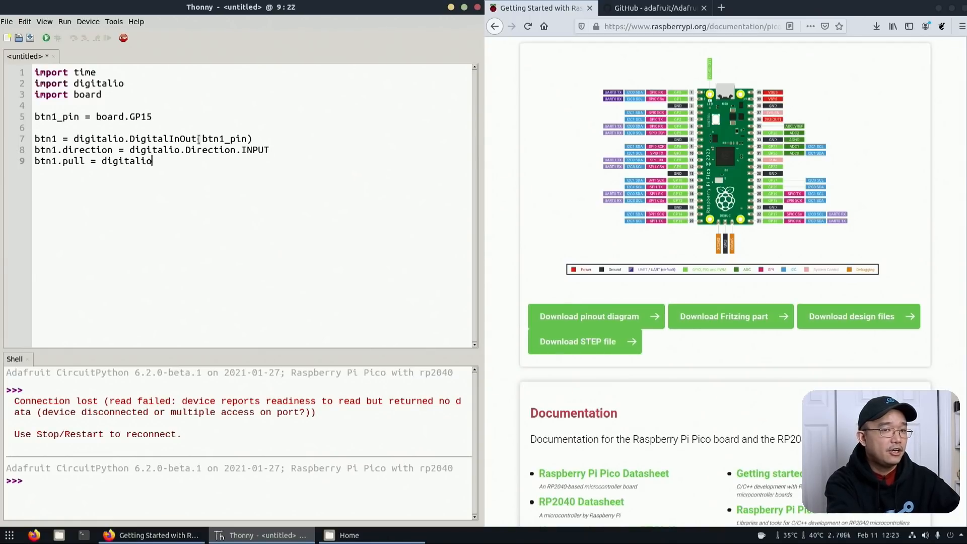
text(.Pull)
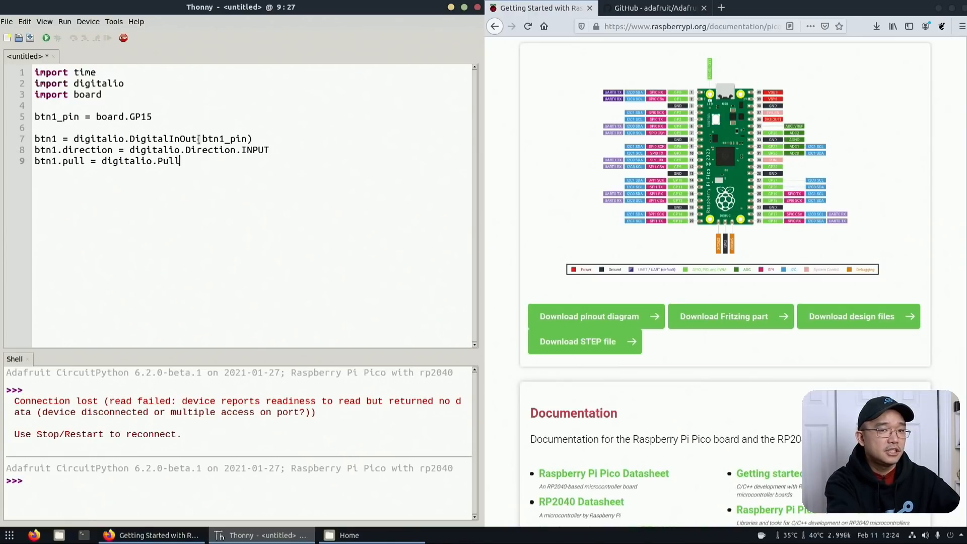
text(.)
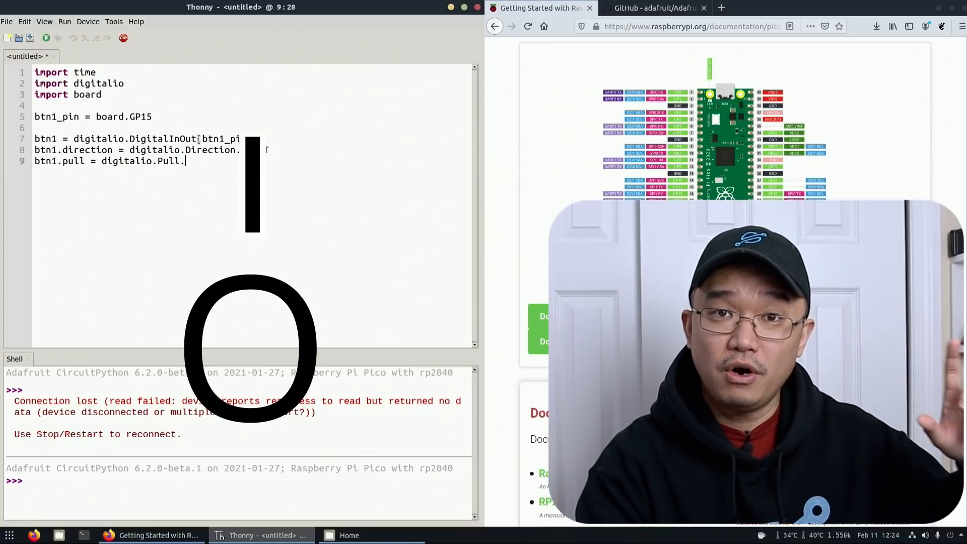
text(INPUT)
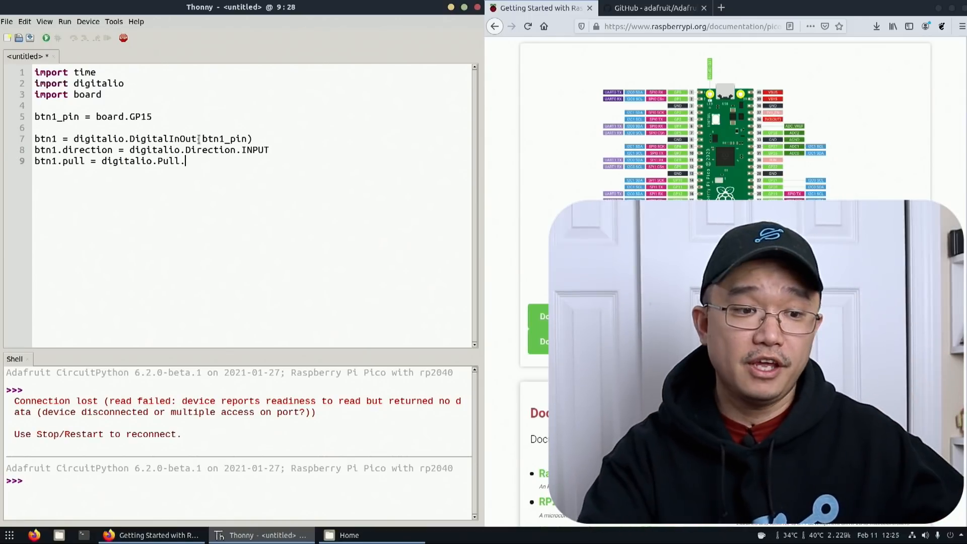
text(UP)
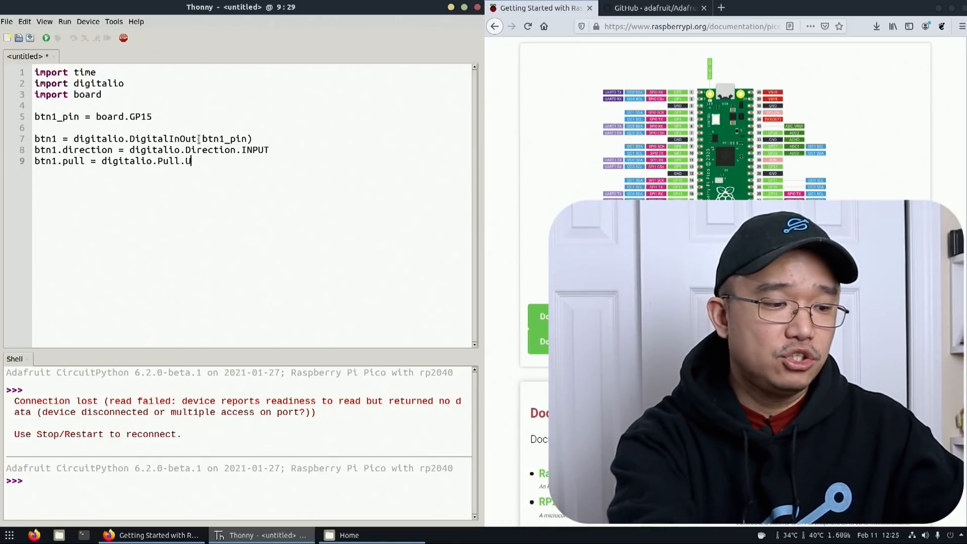
text(DOWN)
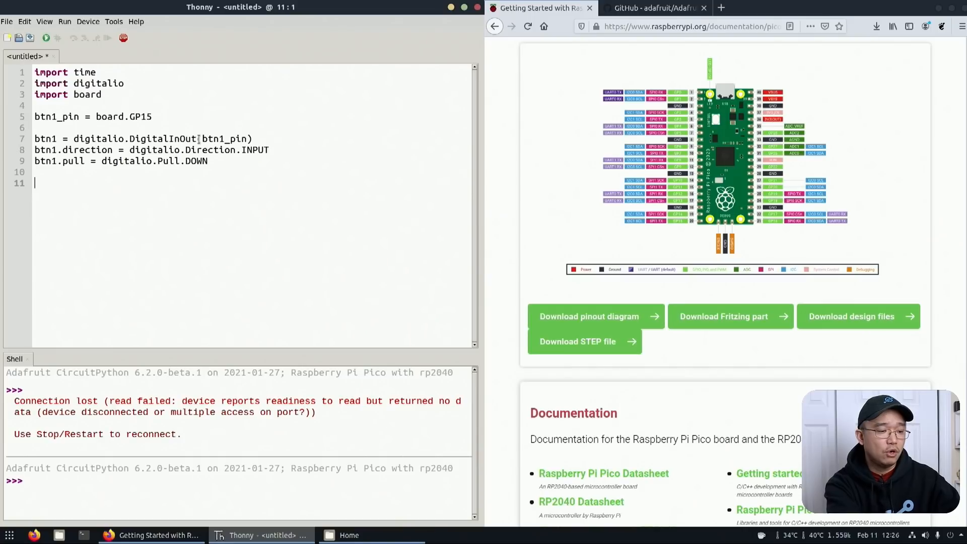
Add a while True loop with if btn1.value: print("button 1 pressed")
text(whi)
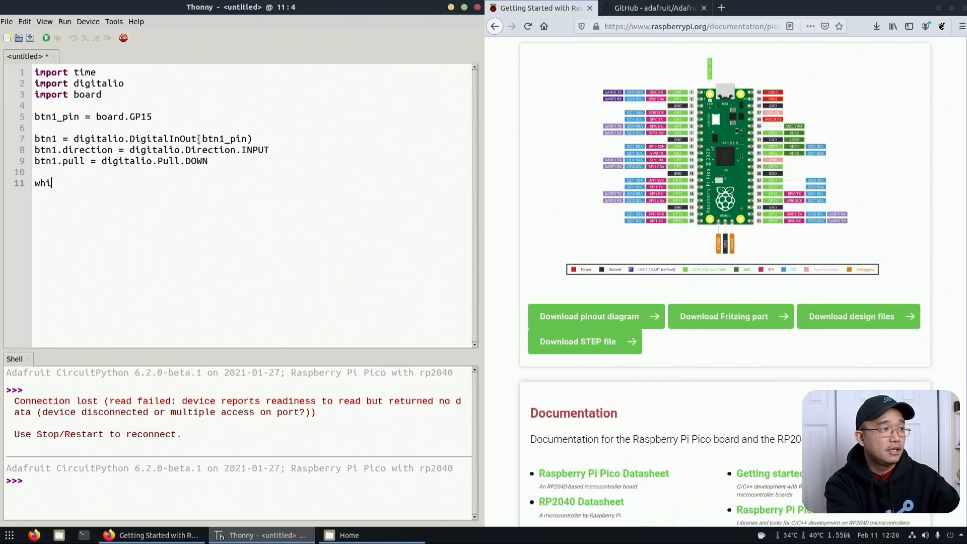
text(le Tru)
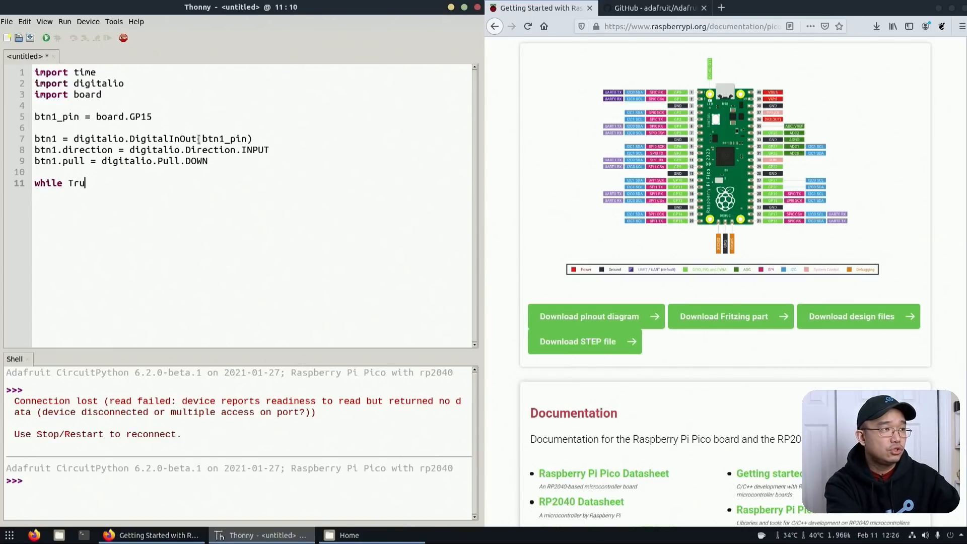
text(e:)
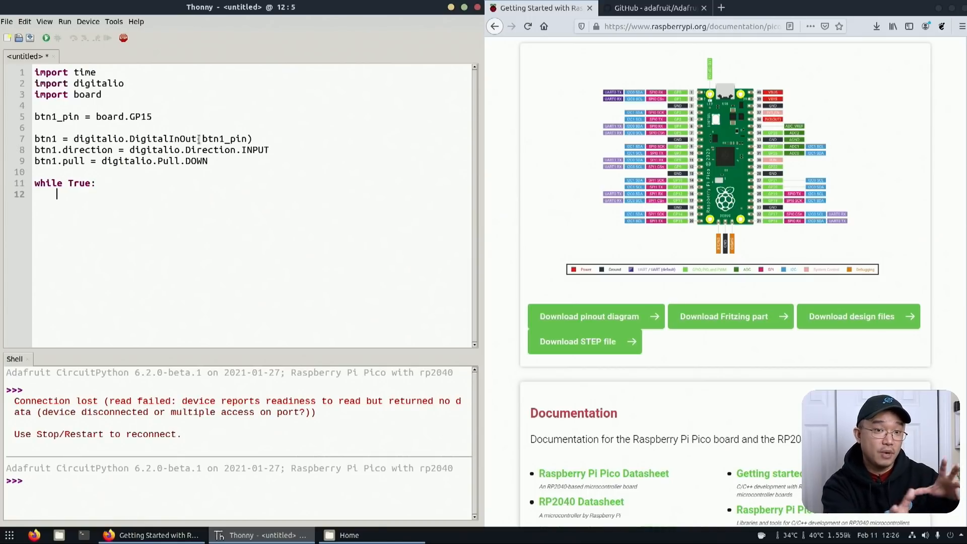
text(if)
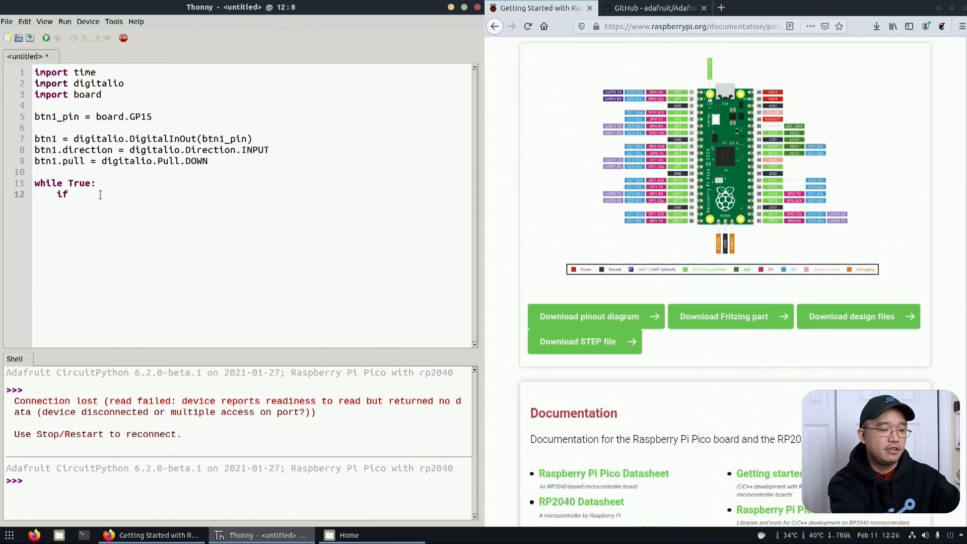
text(btn1)
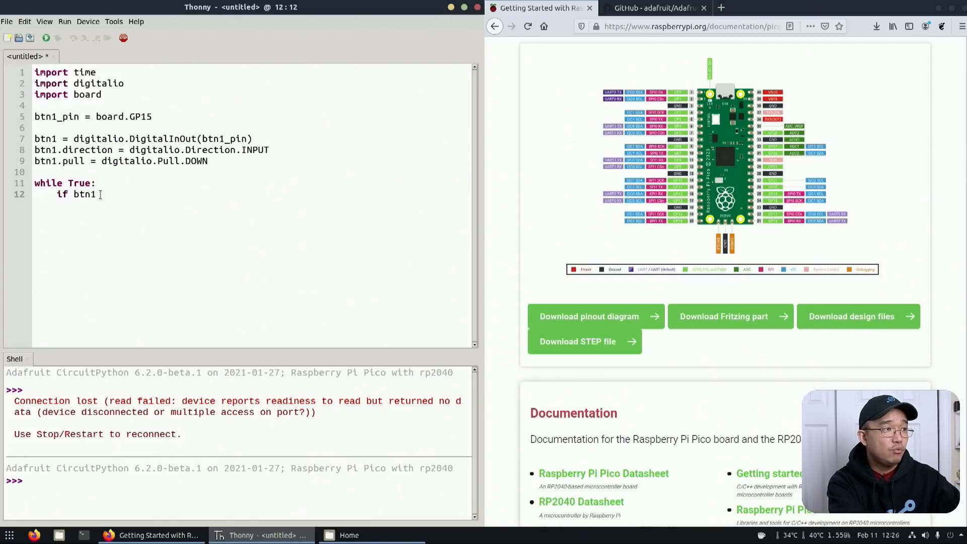
text(.value:)
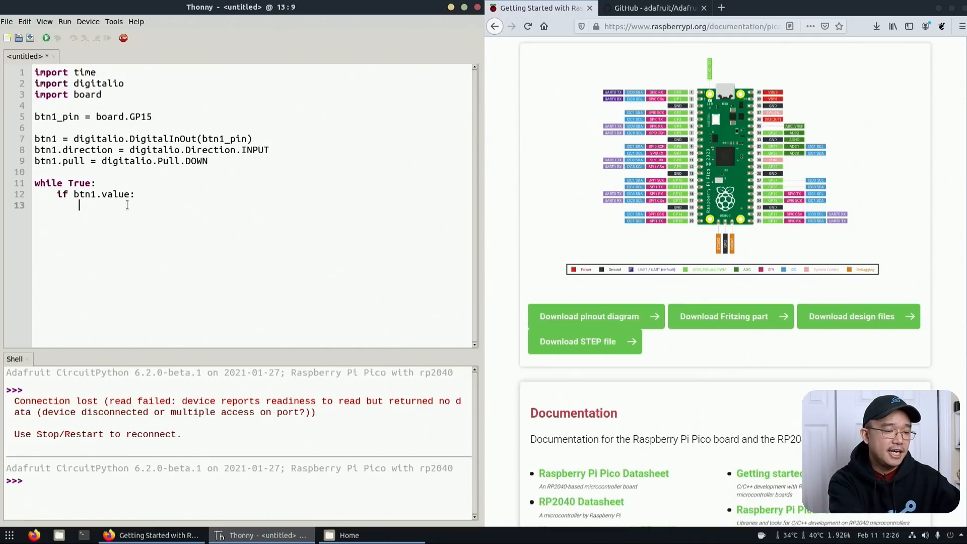
text(print()
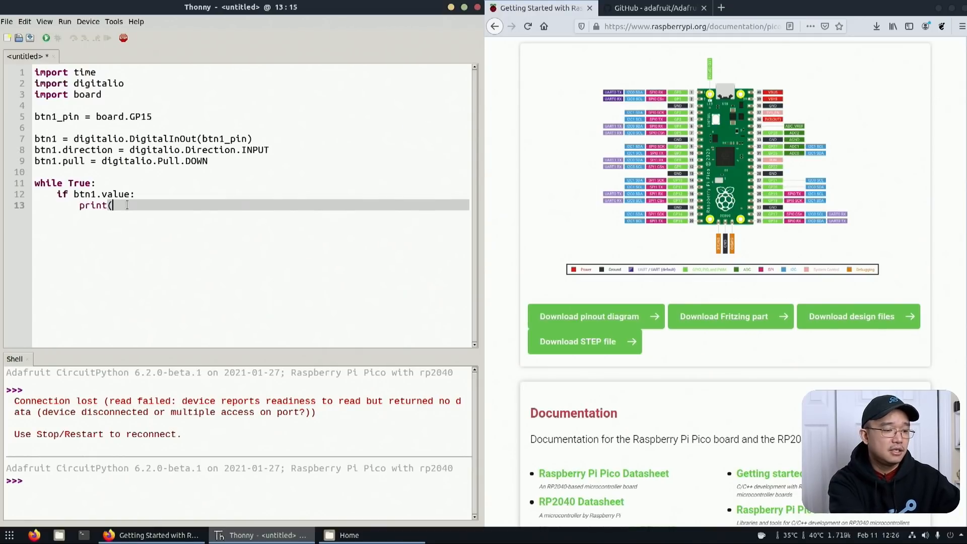
text("button 1 pressed)
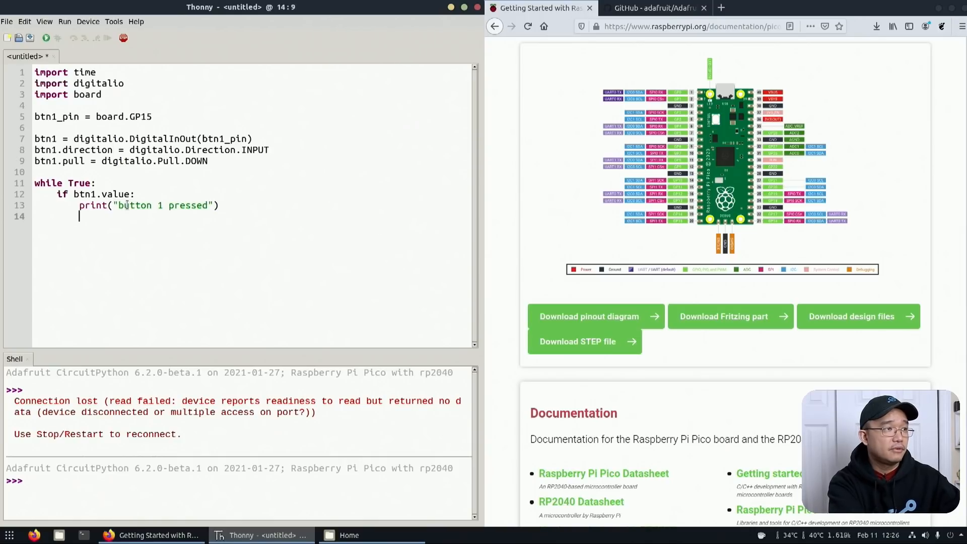
Add time.sleep(0.1) at loop level below the if block
key(Enter)
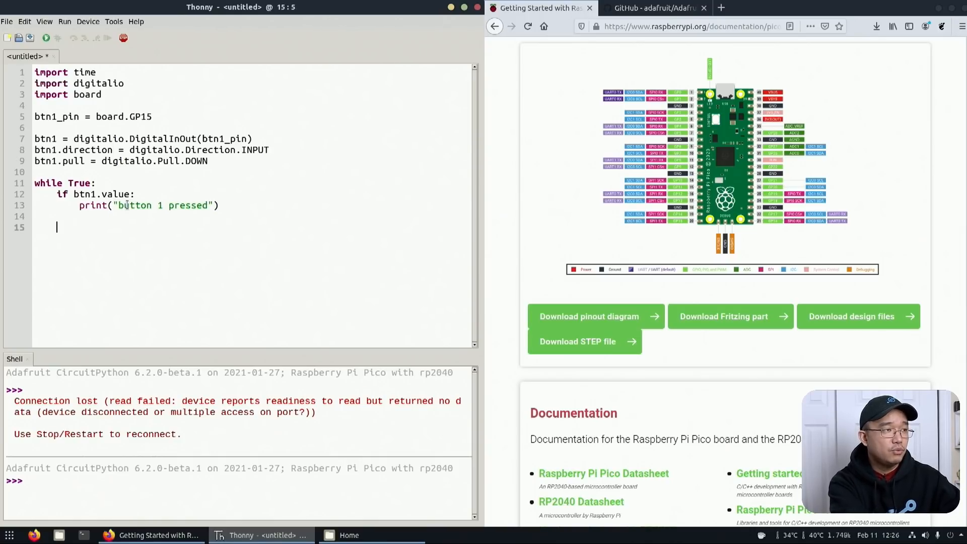
text(time.sl)
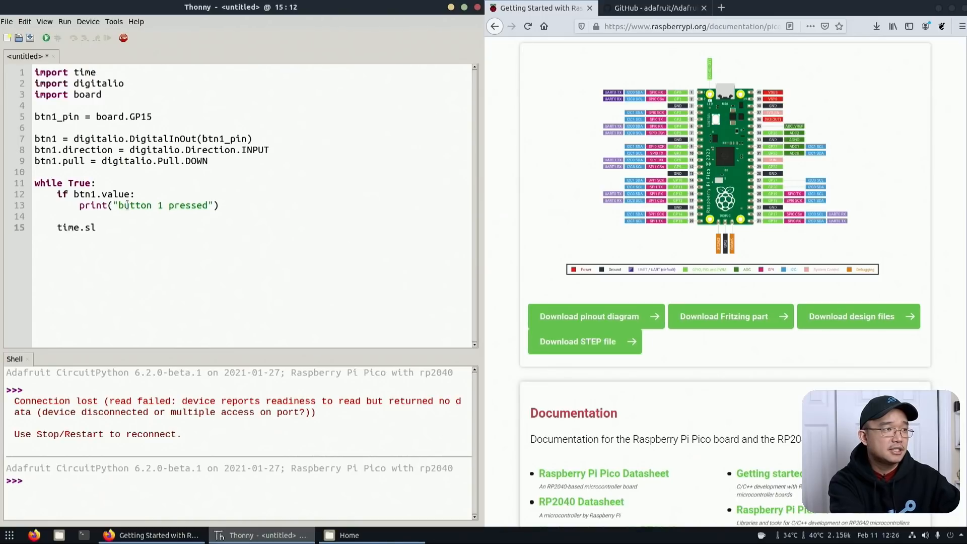
text(eep(0.1)
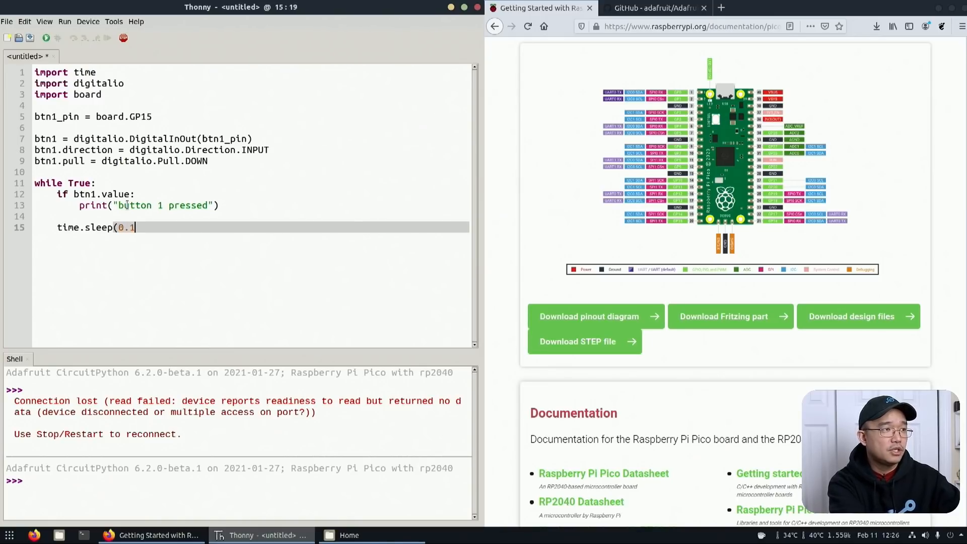
text())
click(122, 161)
text(UP)
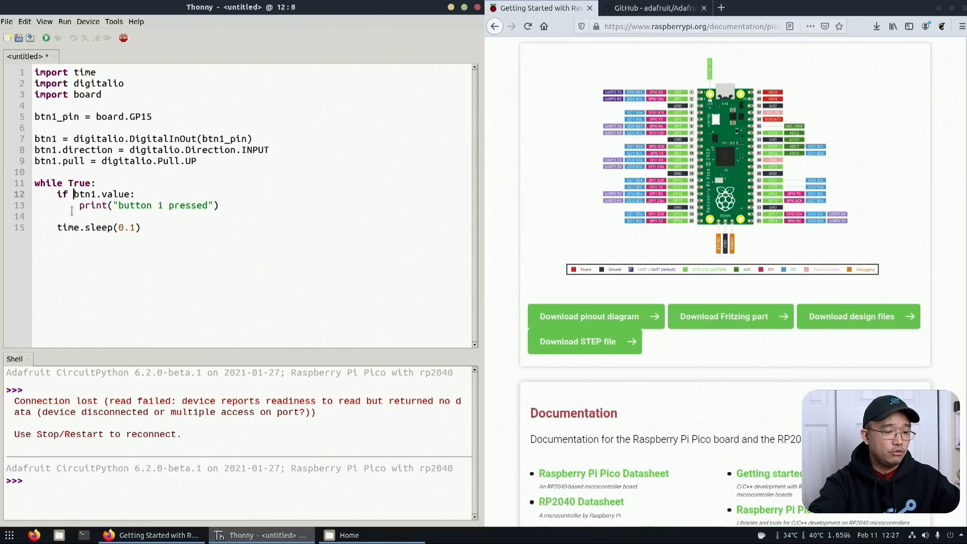
Change the check to 'if not btn1.value' and restore Pull.DOWN on line 9
text(not)
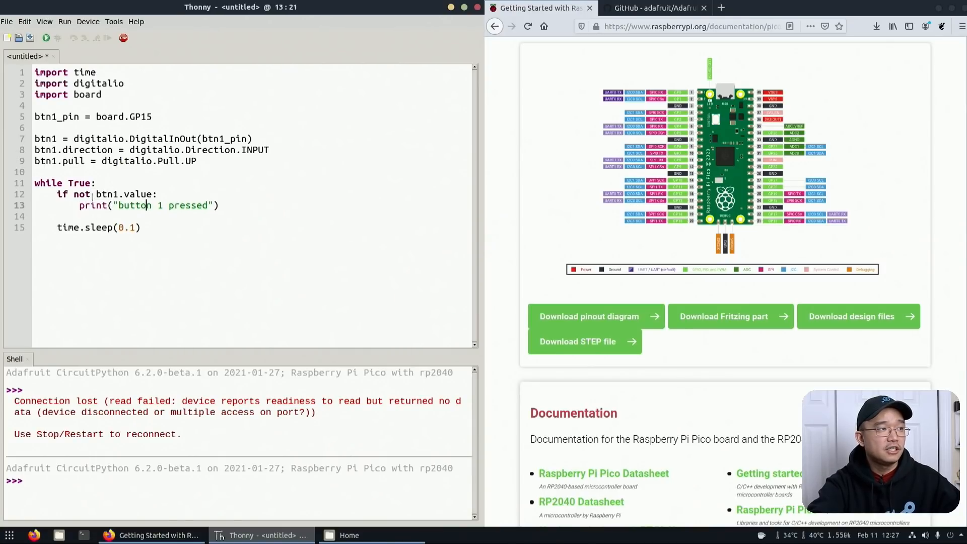
click(198, 161)
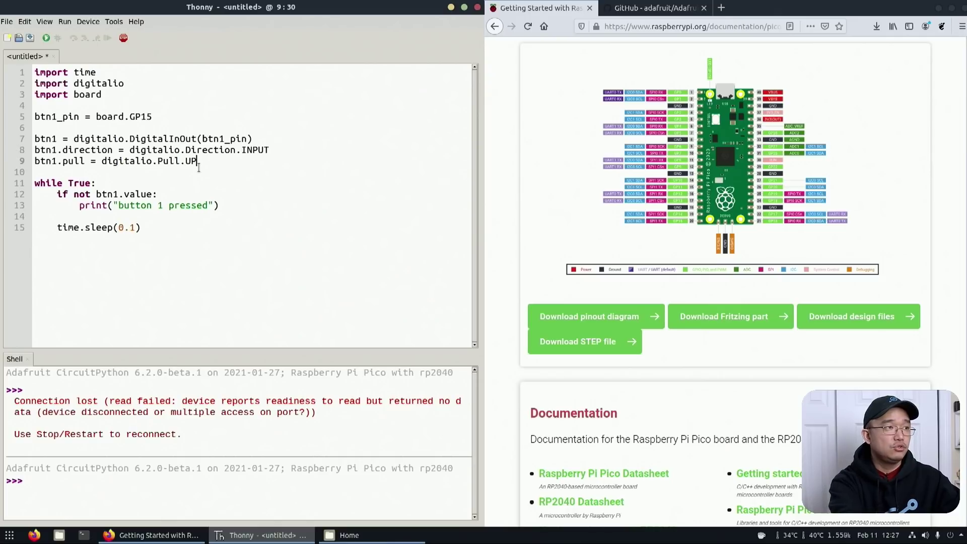
text(DOWN)
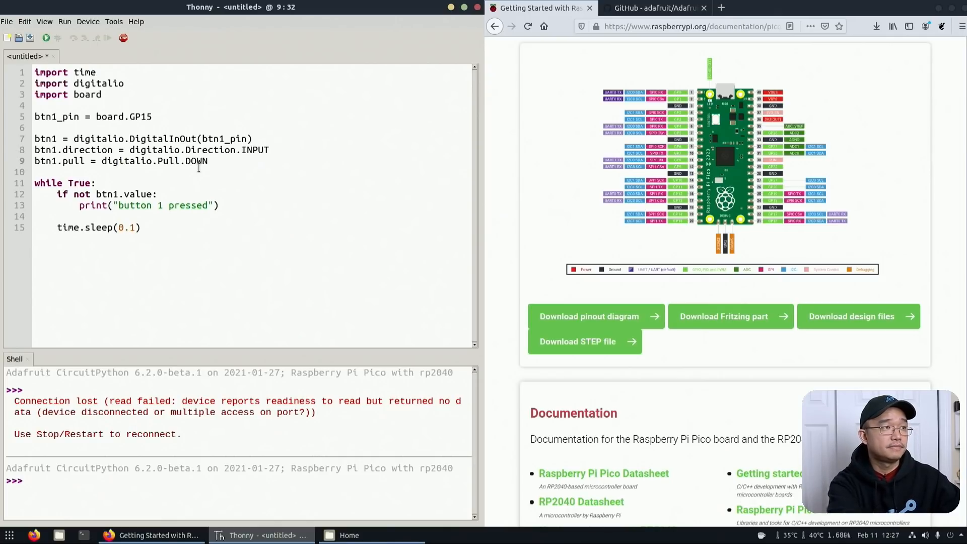